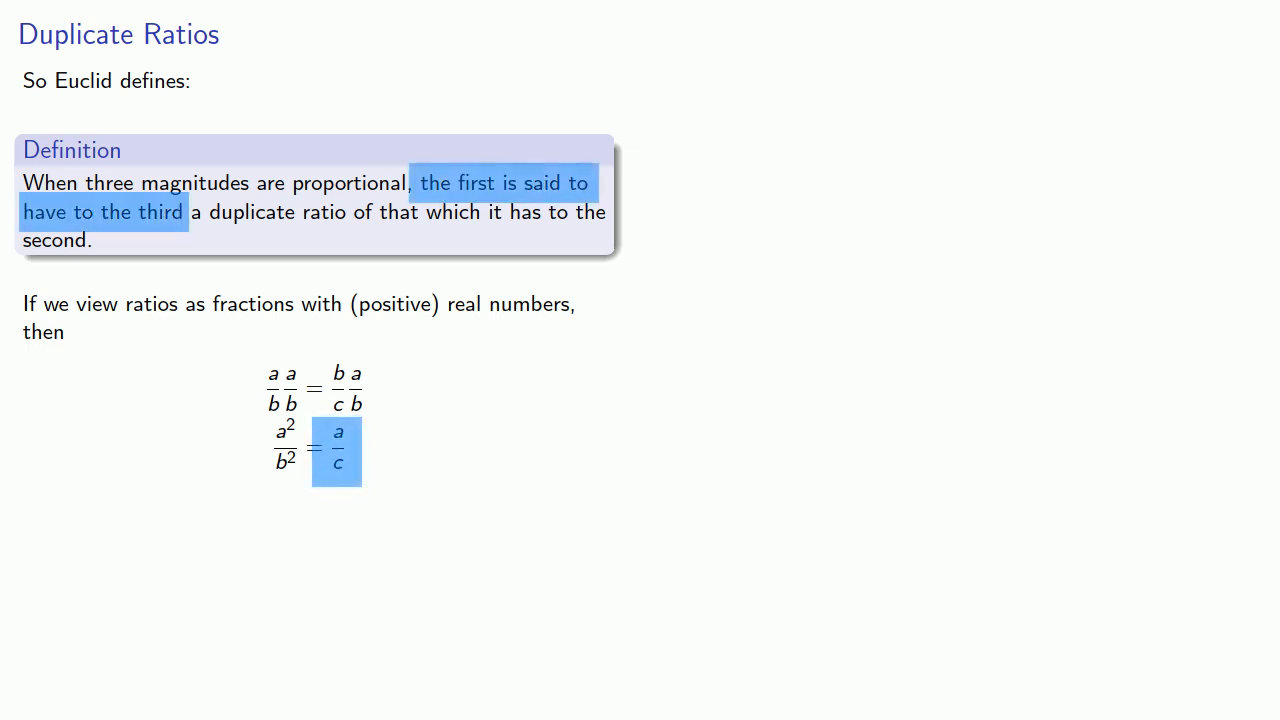
Advance to the Example slide on expressing the ratio of two squares as a ratio of sides.
key("Right")
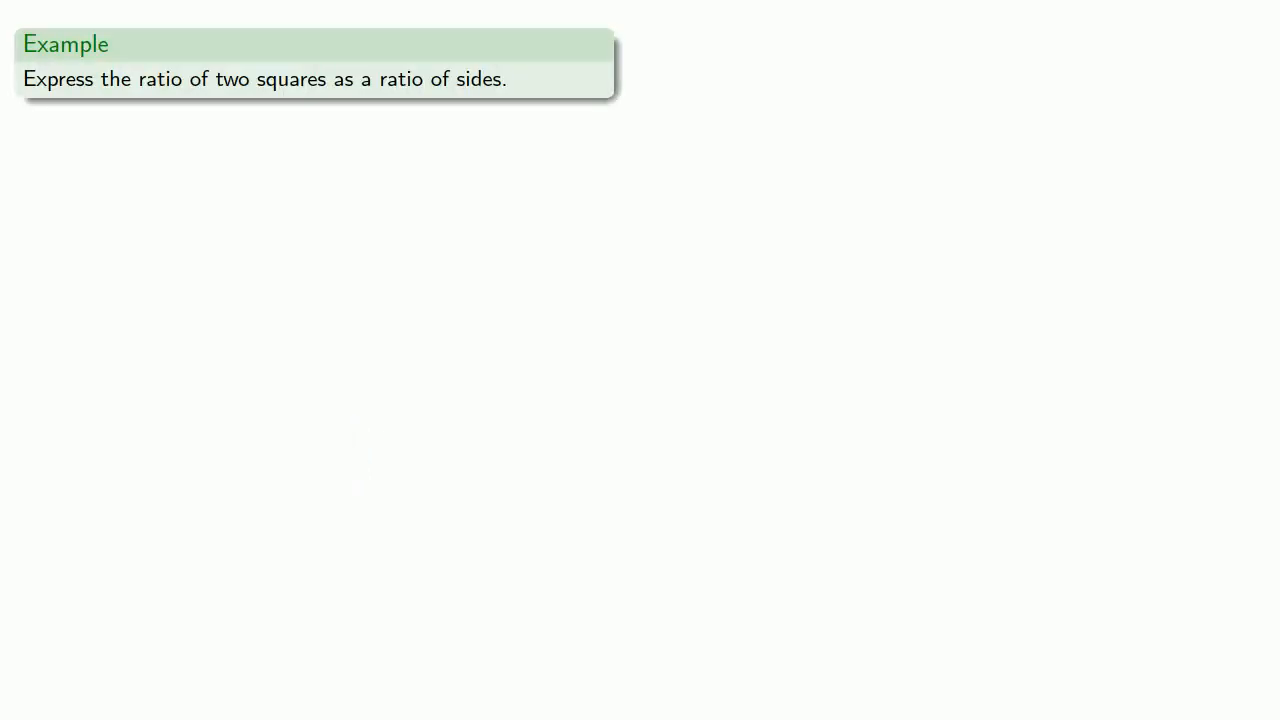